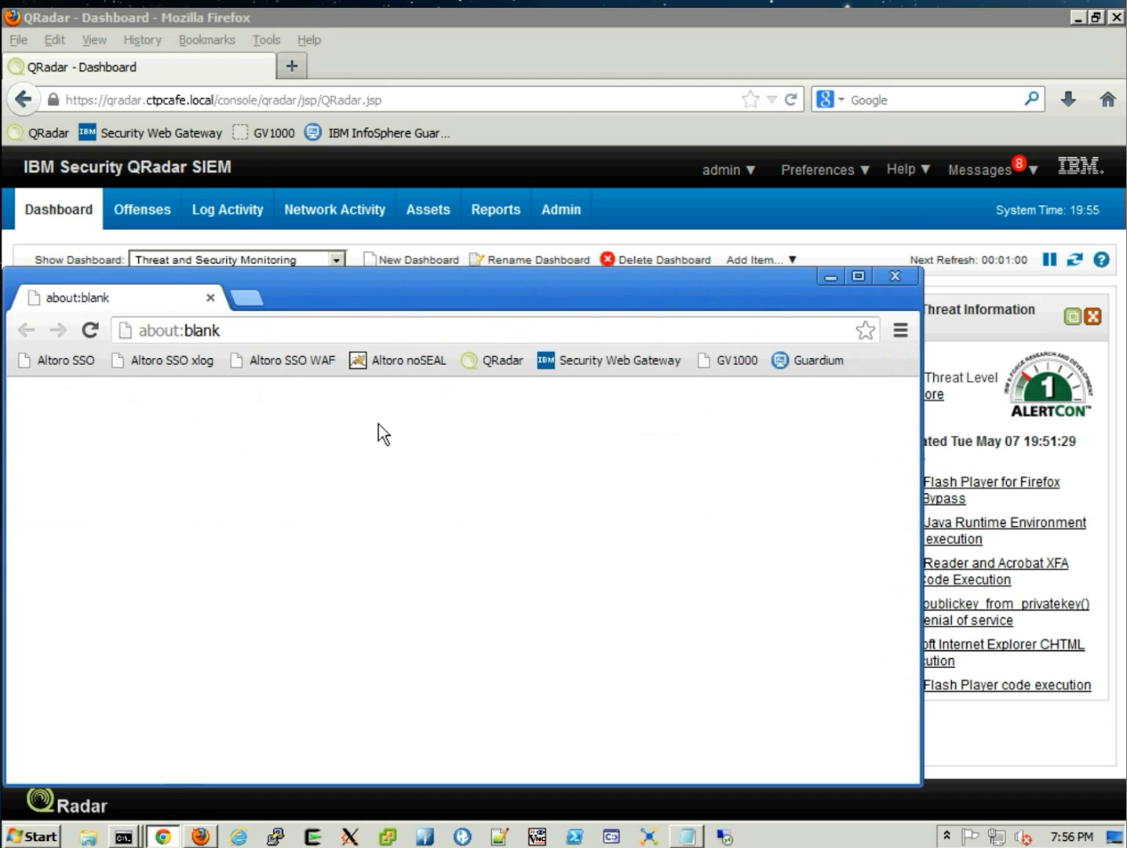
Log into Altoro Mutual as admin and open the 800000 Corporate account history ($52,394,783.61).
{"action": "left_click", "coordinate": [409, 360]}
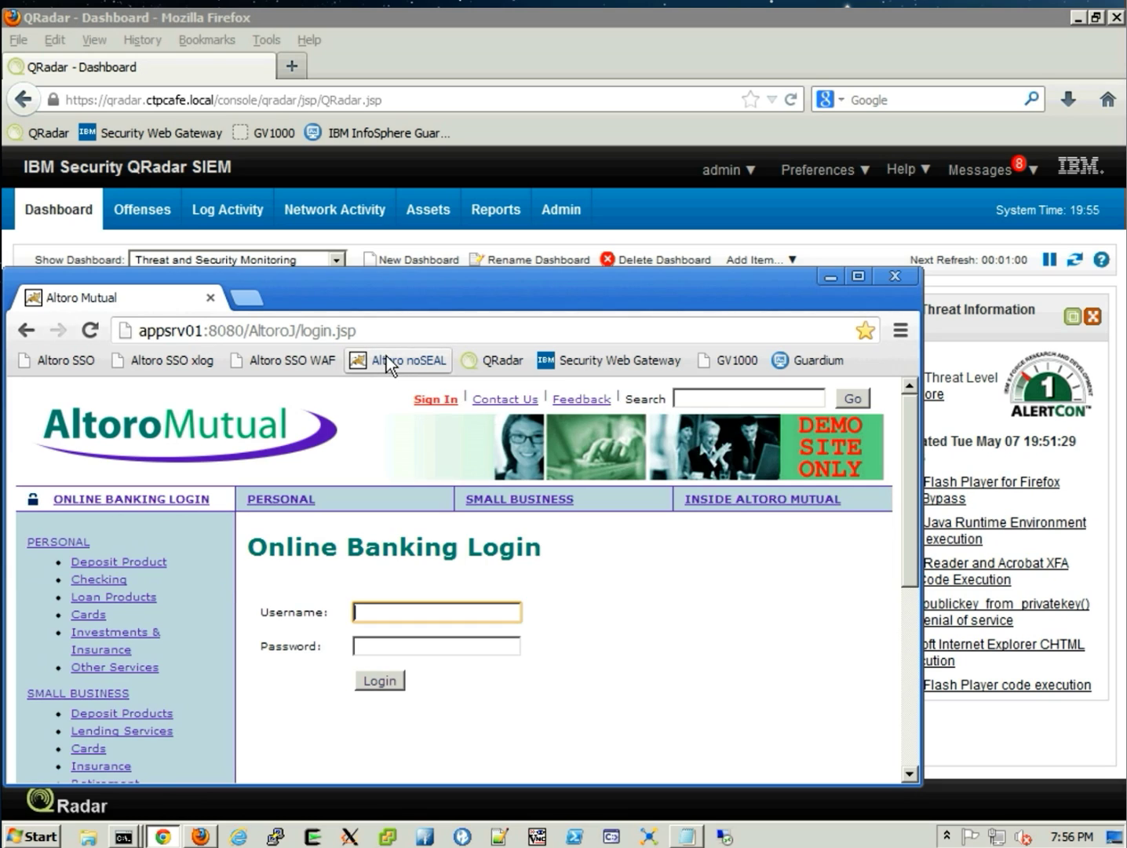
{"action": "mouse_move", "coordinate": [375, 601]}
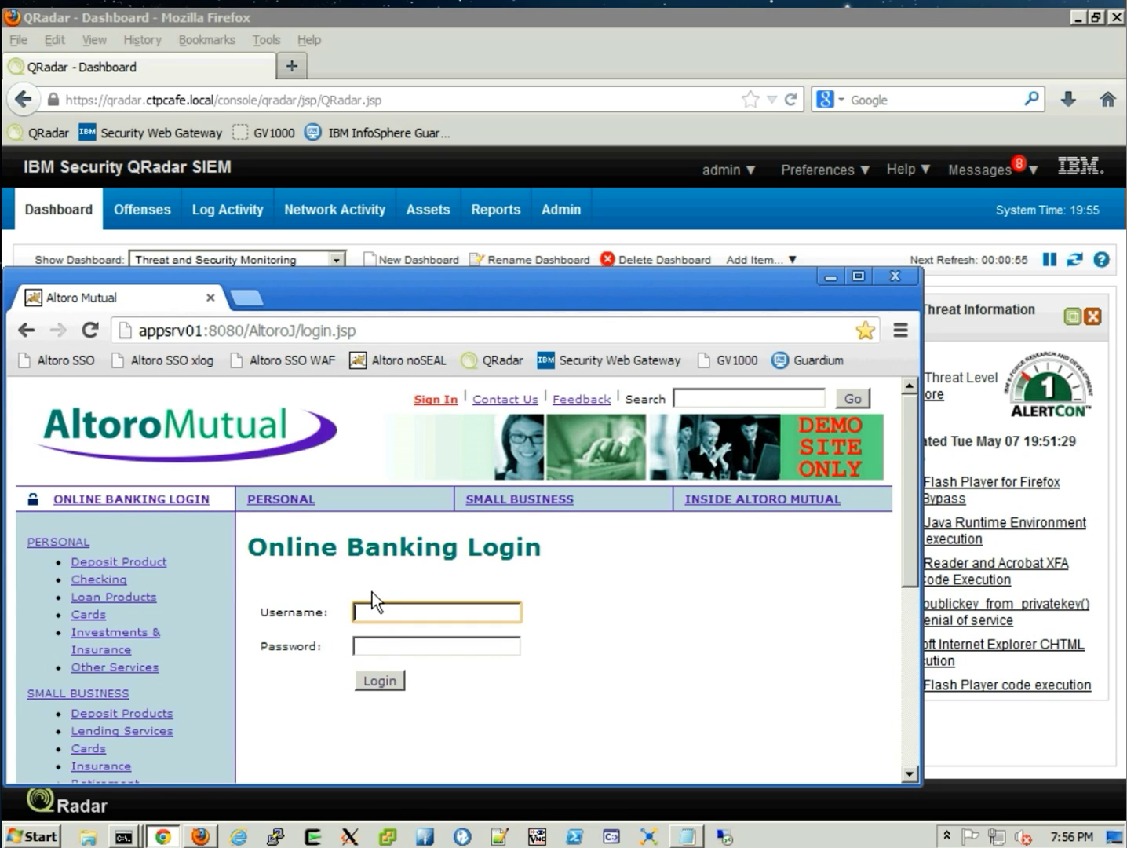
{"action": "left_click", "coordinate": [437, 611]}
{"action": "type", "text": "admin"}
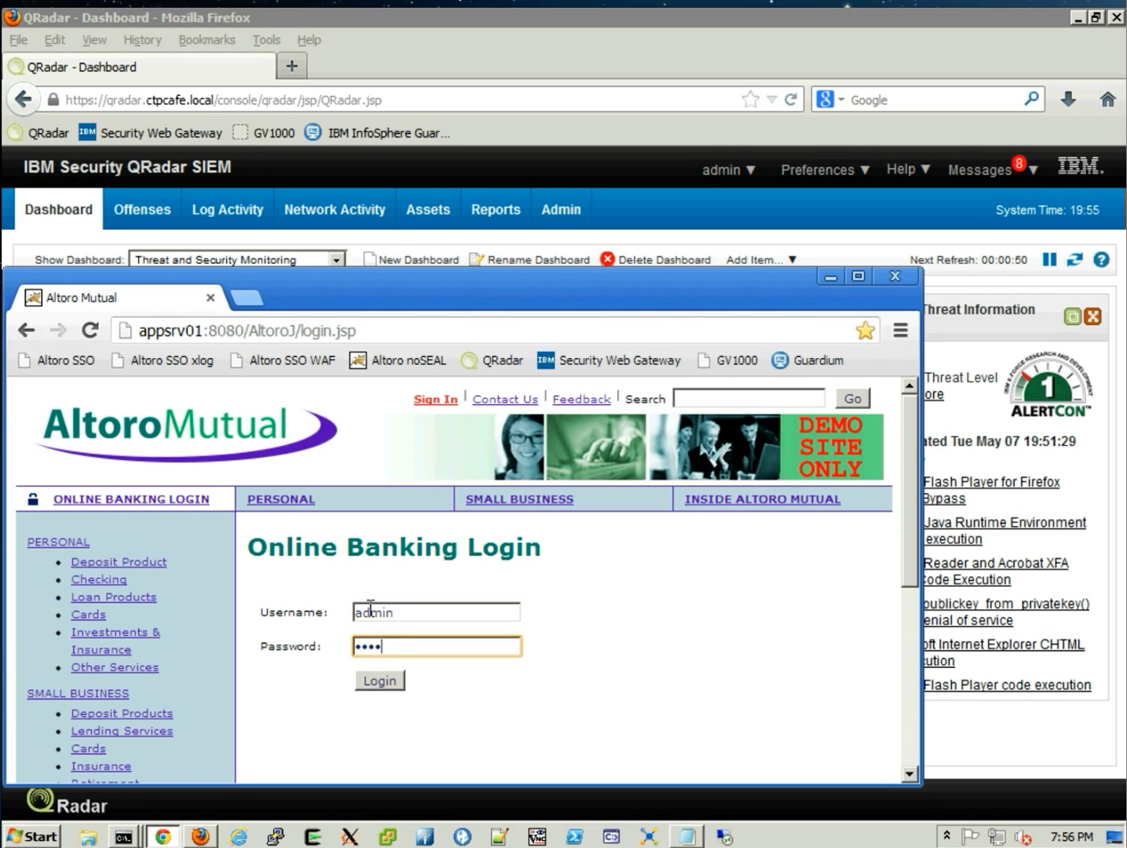
{"action": "left_click", "coordinate": [379, 680]}
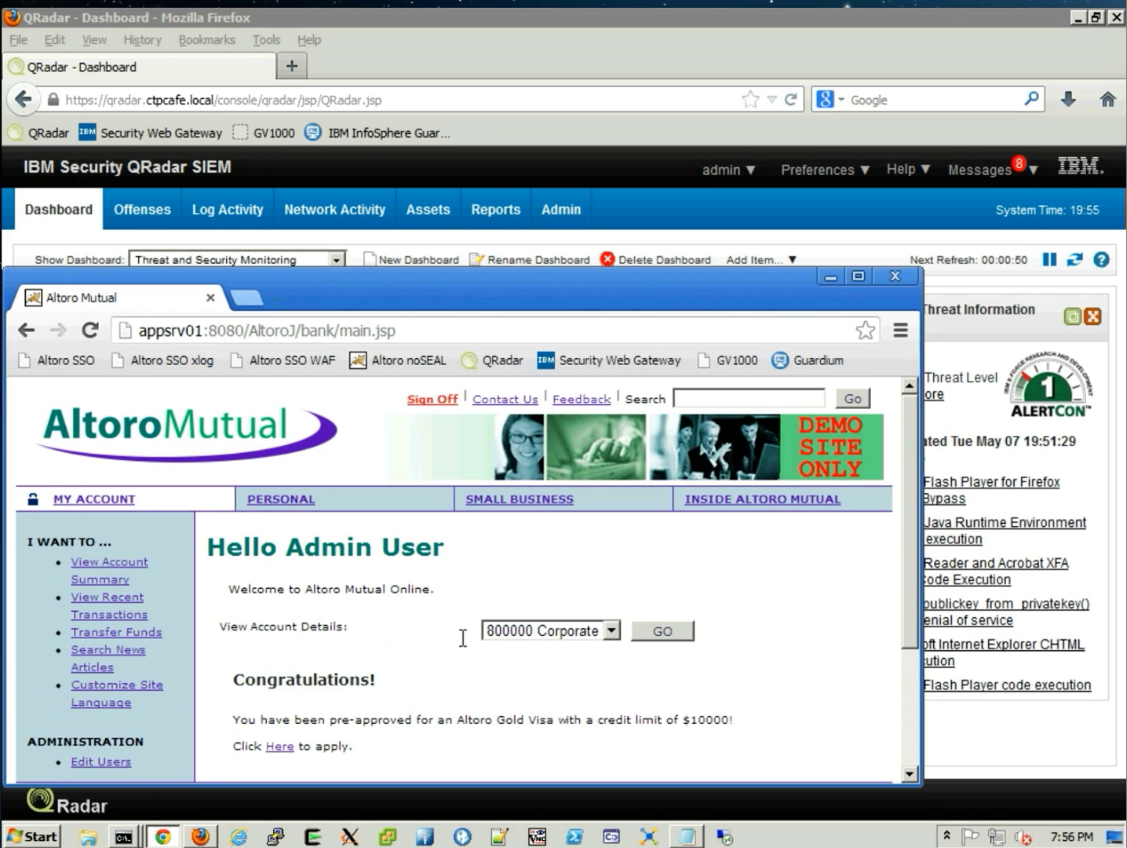
{"action": "left_click", "coordinate": [661, 630]}
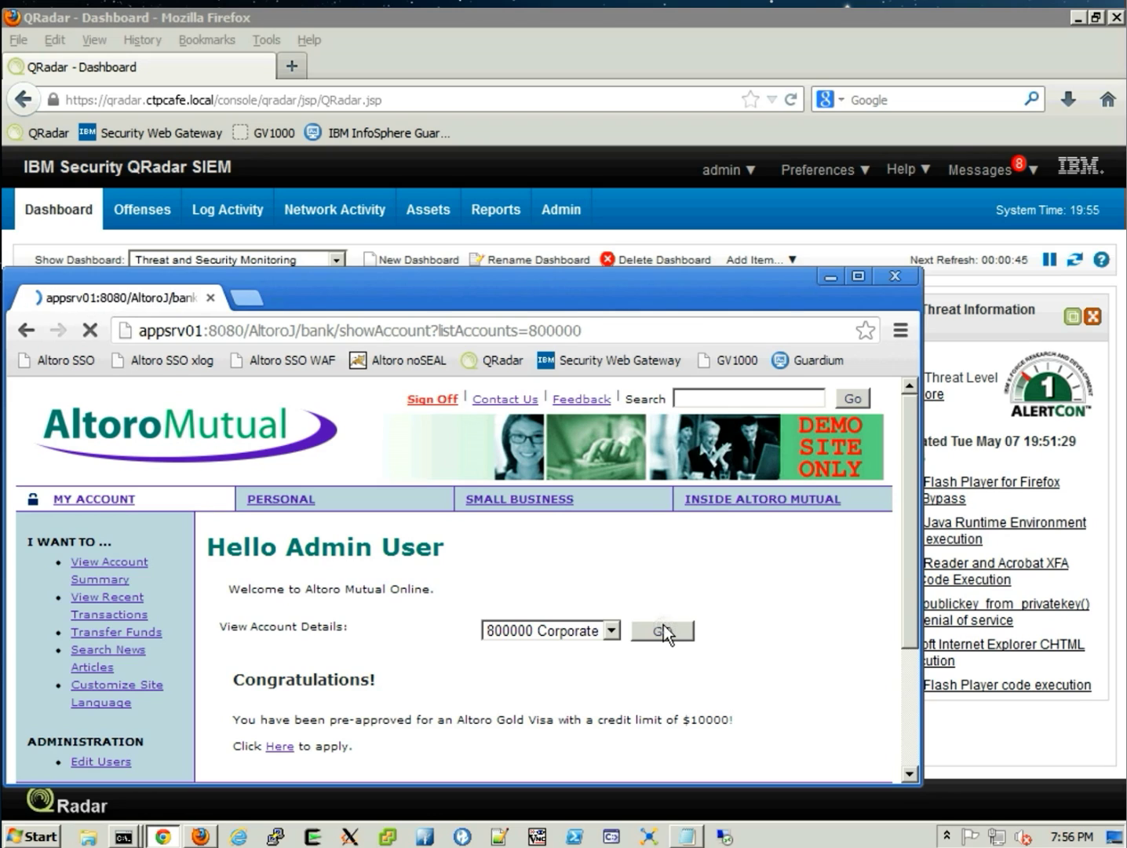
{"action": "left_click", "coordinate": [662, 631]}
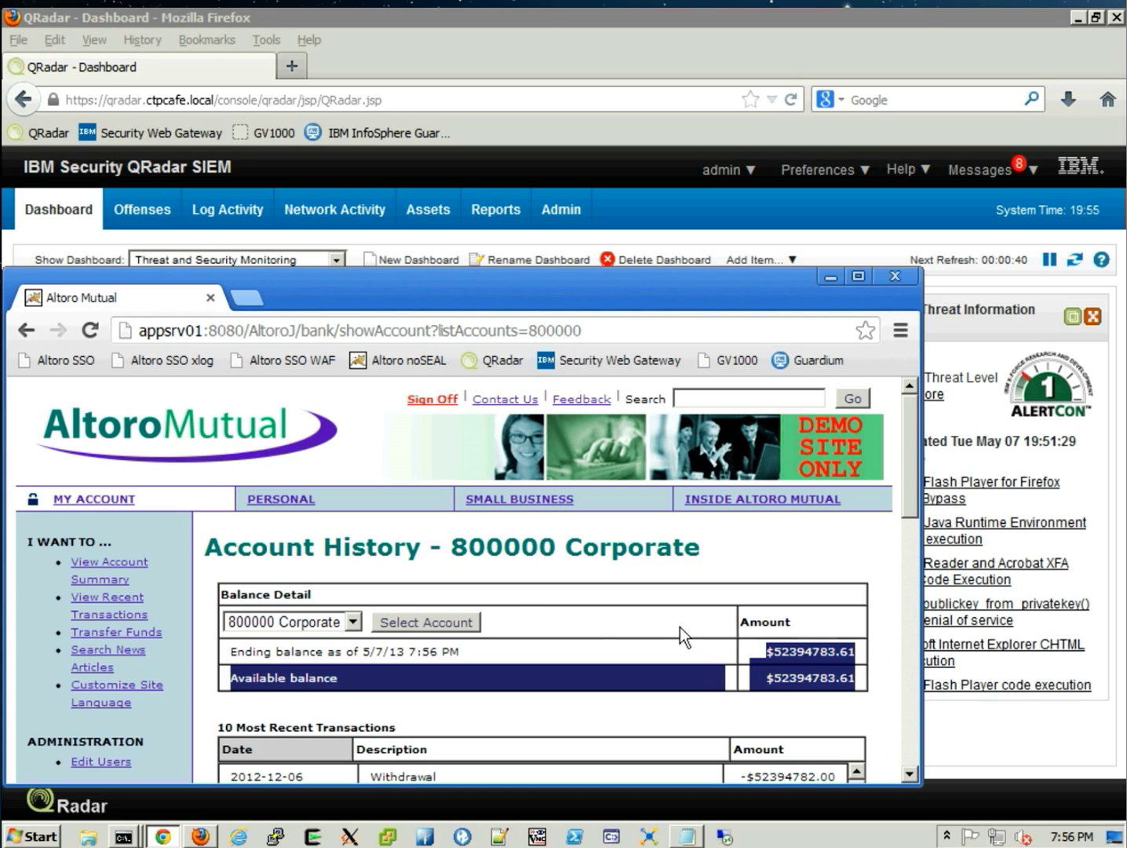
{"action": "left_click", "coordinate": [425, 622]}
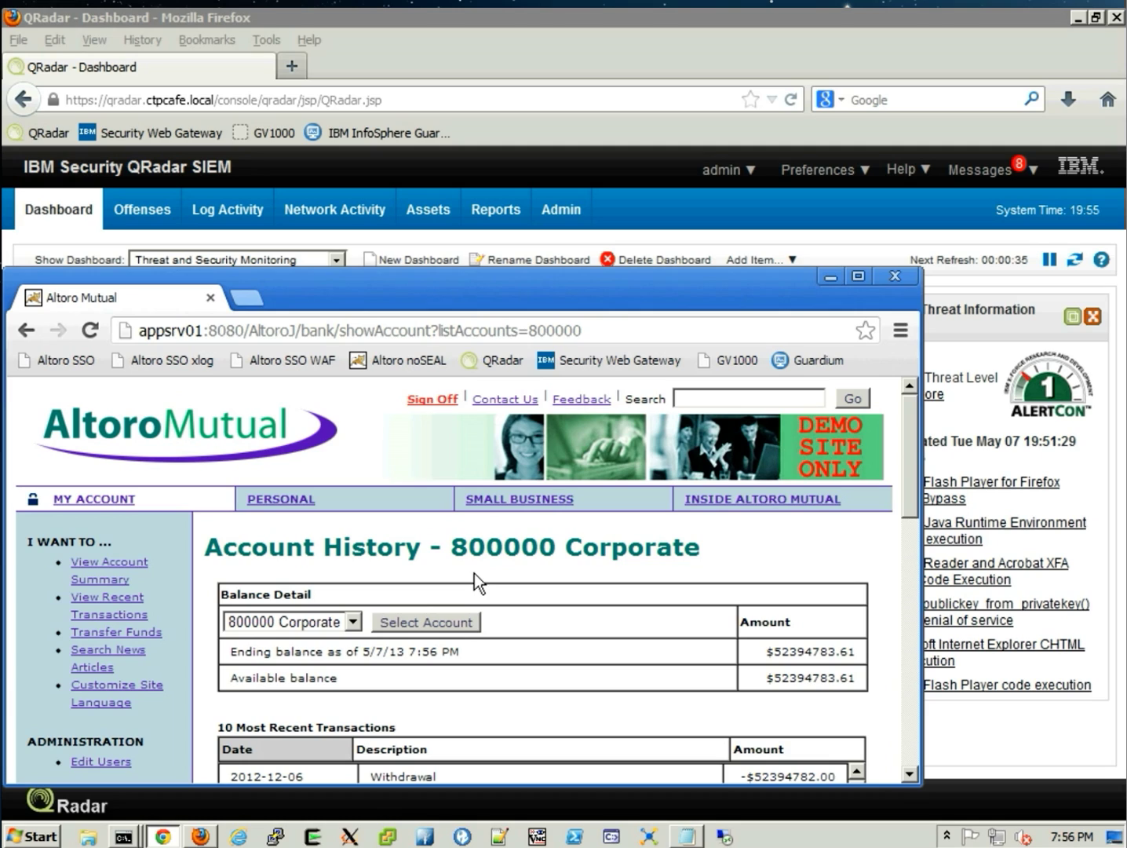
{"action": "mouse_move", "coordinate": [950, 357]}
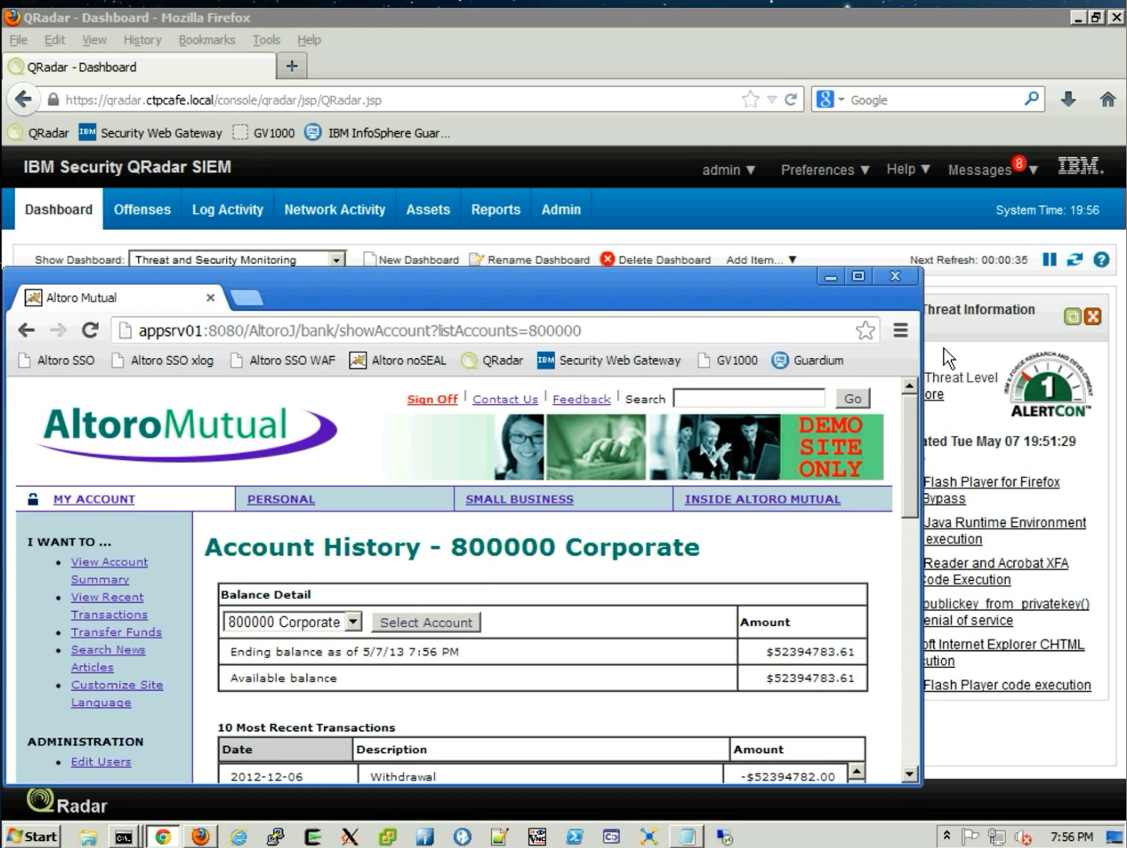
{"action": "mouse_move", "coordinate": [965, 328]}
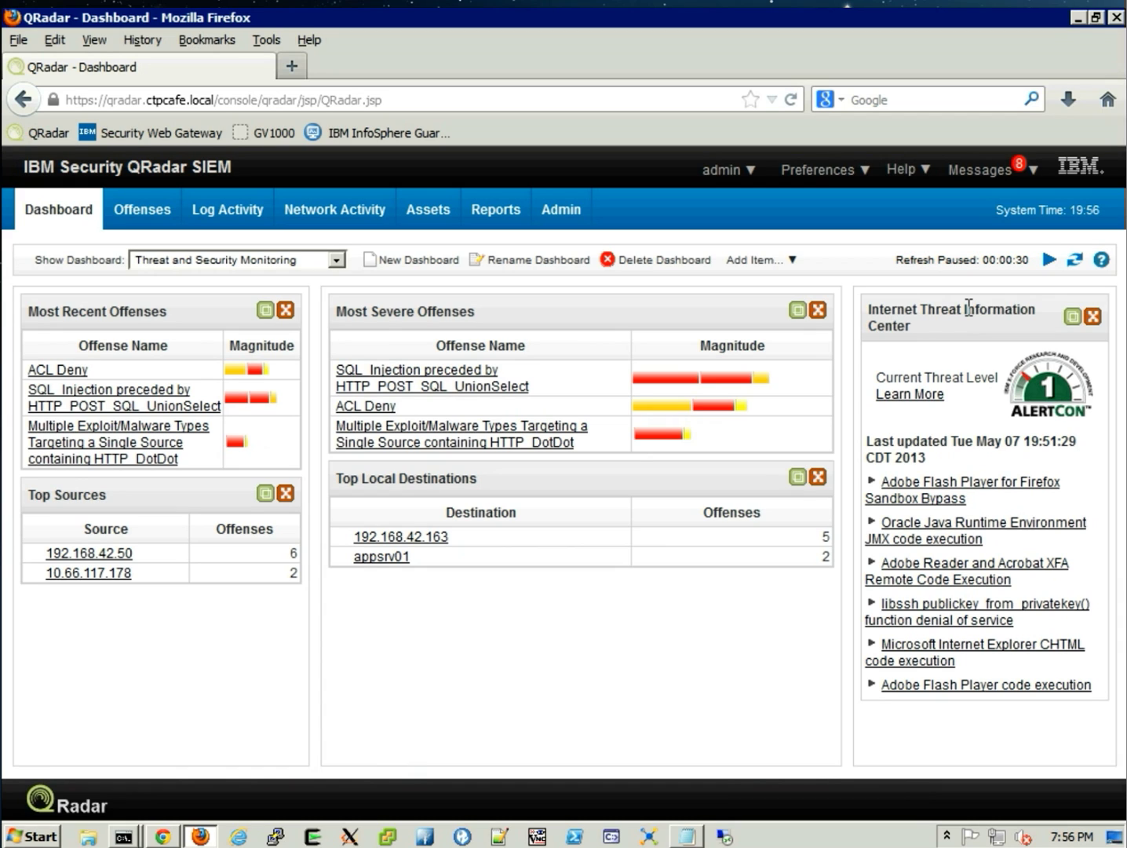
Run the _Guardium - Real Time (streaming) quick search in QRadar Log Activity.
{"action": "left_click", "coordinate": [1049, 260]}
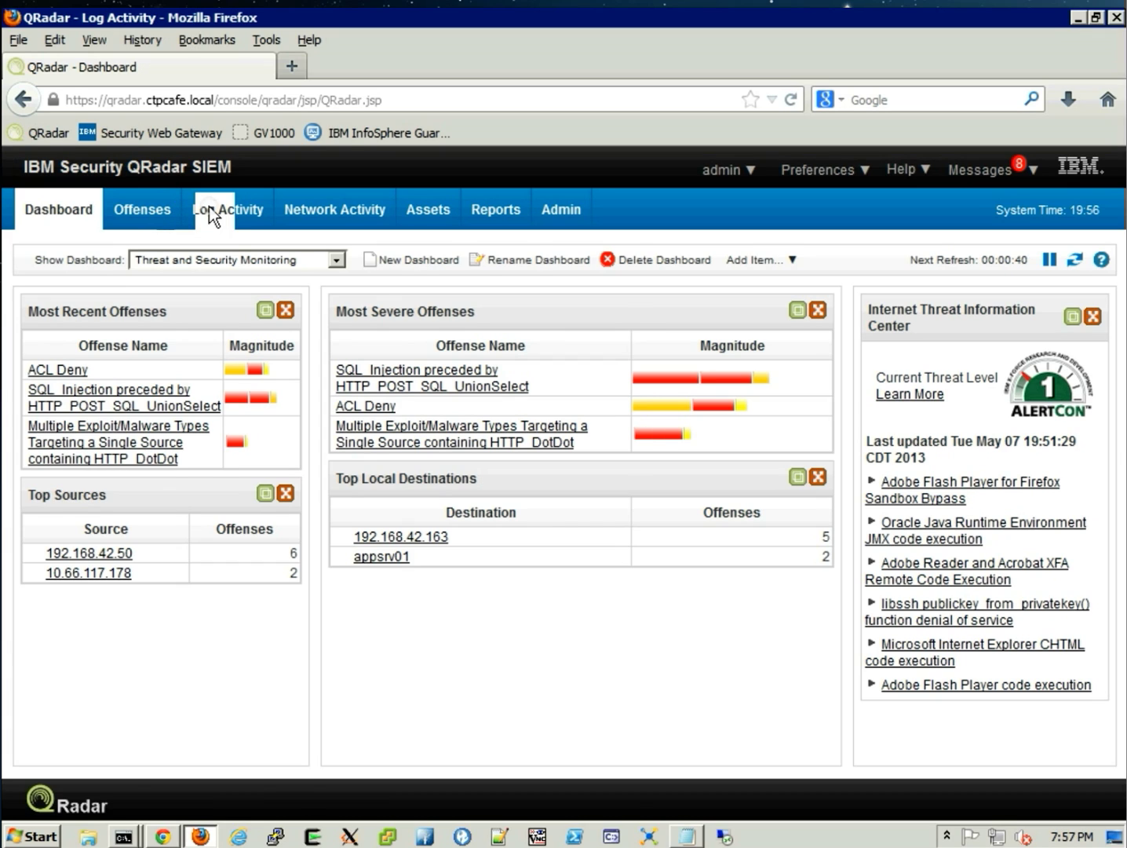
{"action": "left_click", "coordinate": [227, 209]}
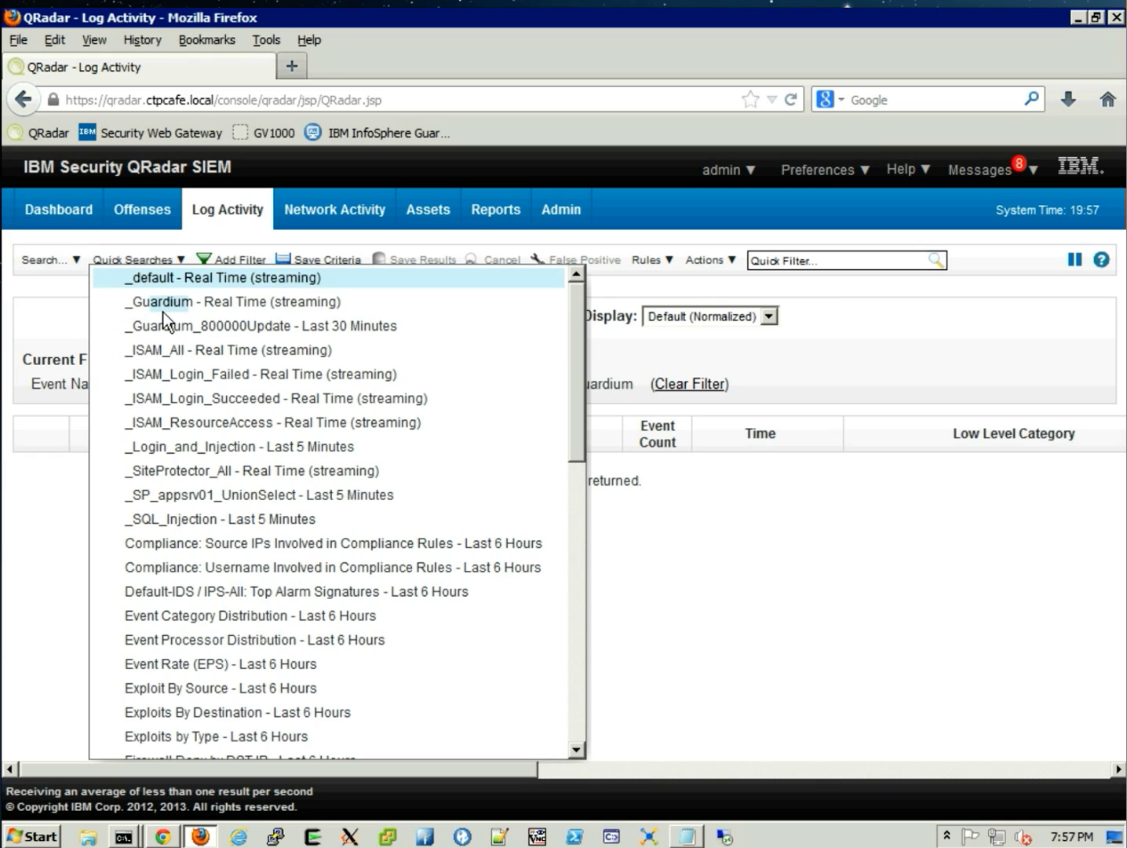
{"action": "left_click", "coordinate": [232, 301]}
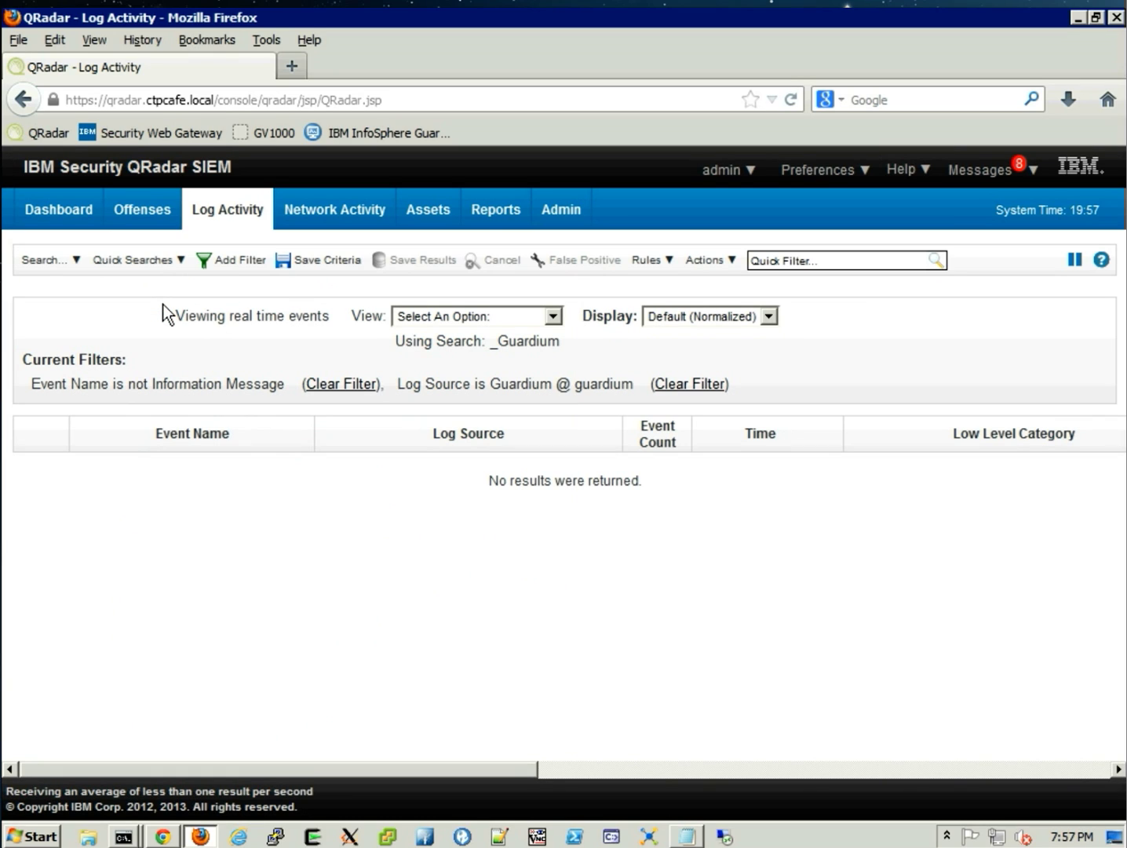
{"action": "mouse_move", "coordinate": [530, 689]}
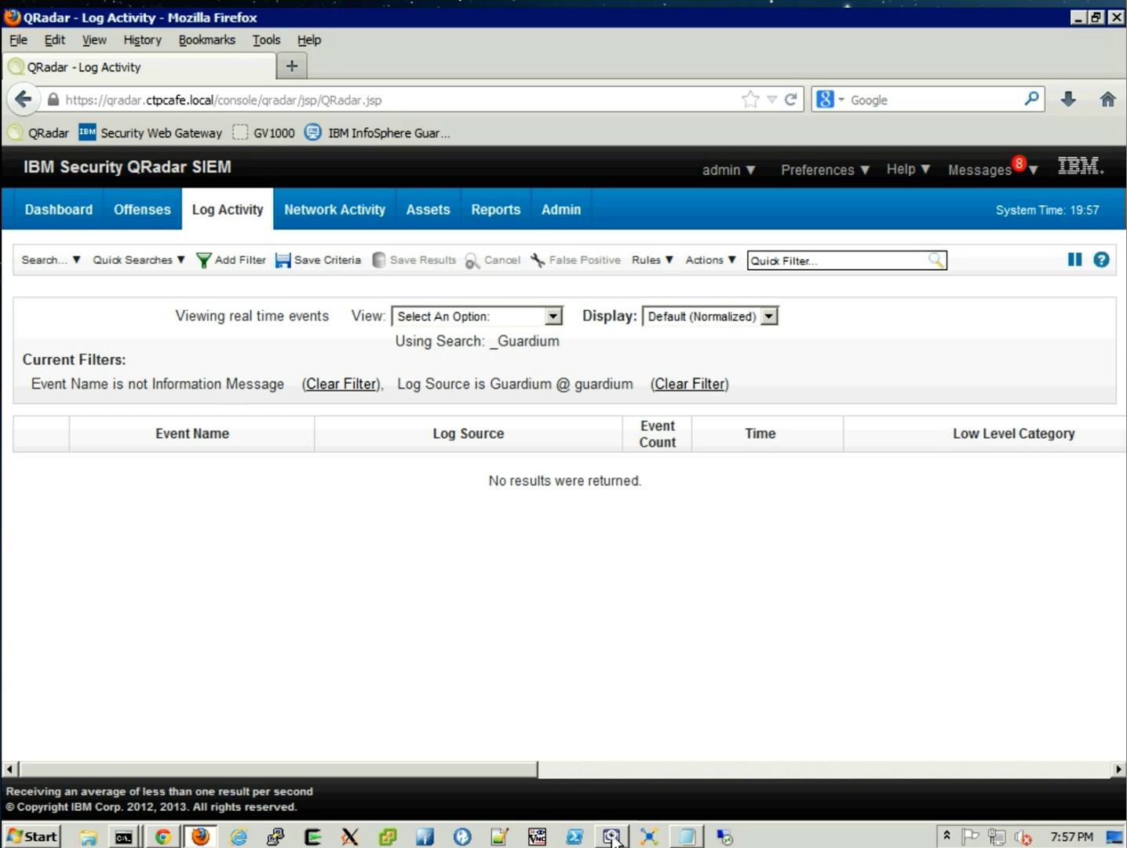
Run do_steal_money.bat in the DB2 CLP window against the ALTORO database.
{"action": "left_click", "coordinate": [612, 835]}
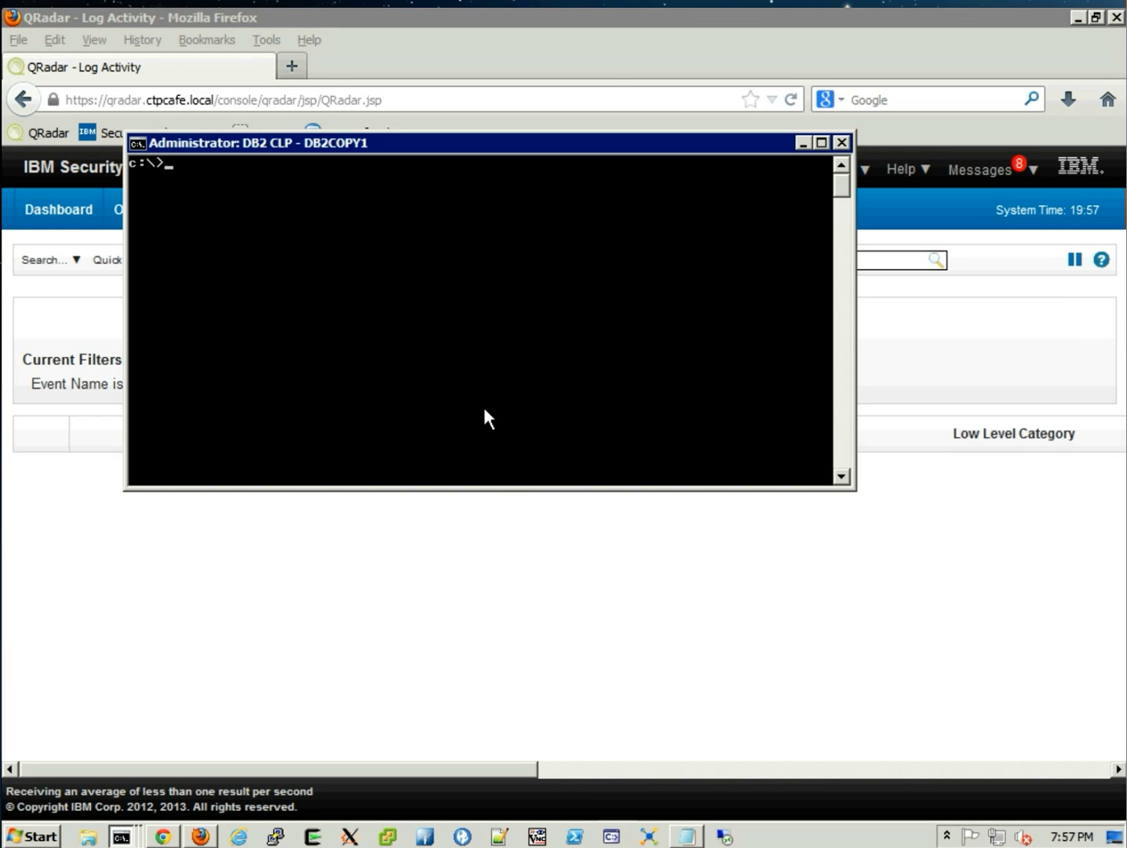
{"action": "type", "text": "do_steal_money.bat"}
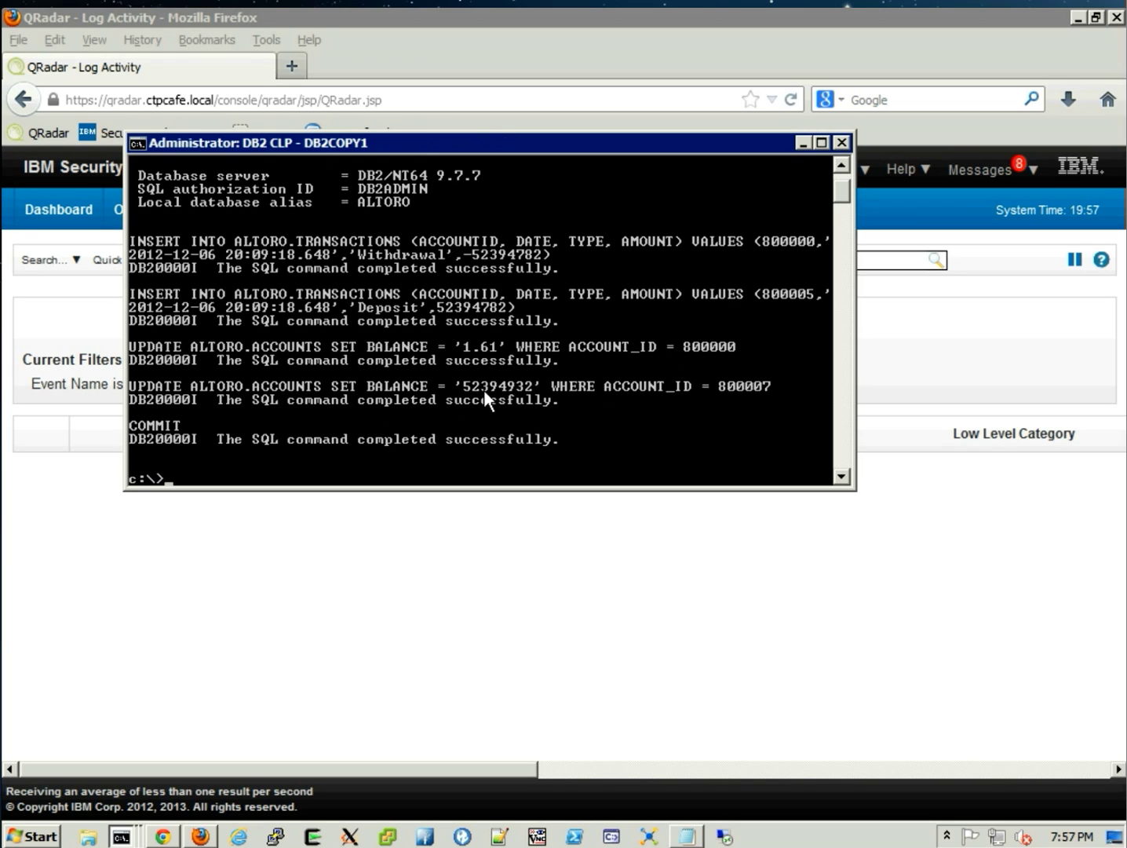
{"action": "mouse_move", "coordinate": [432, 255]}
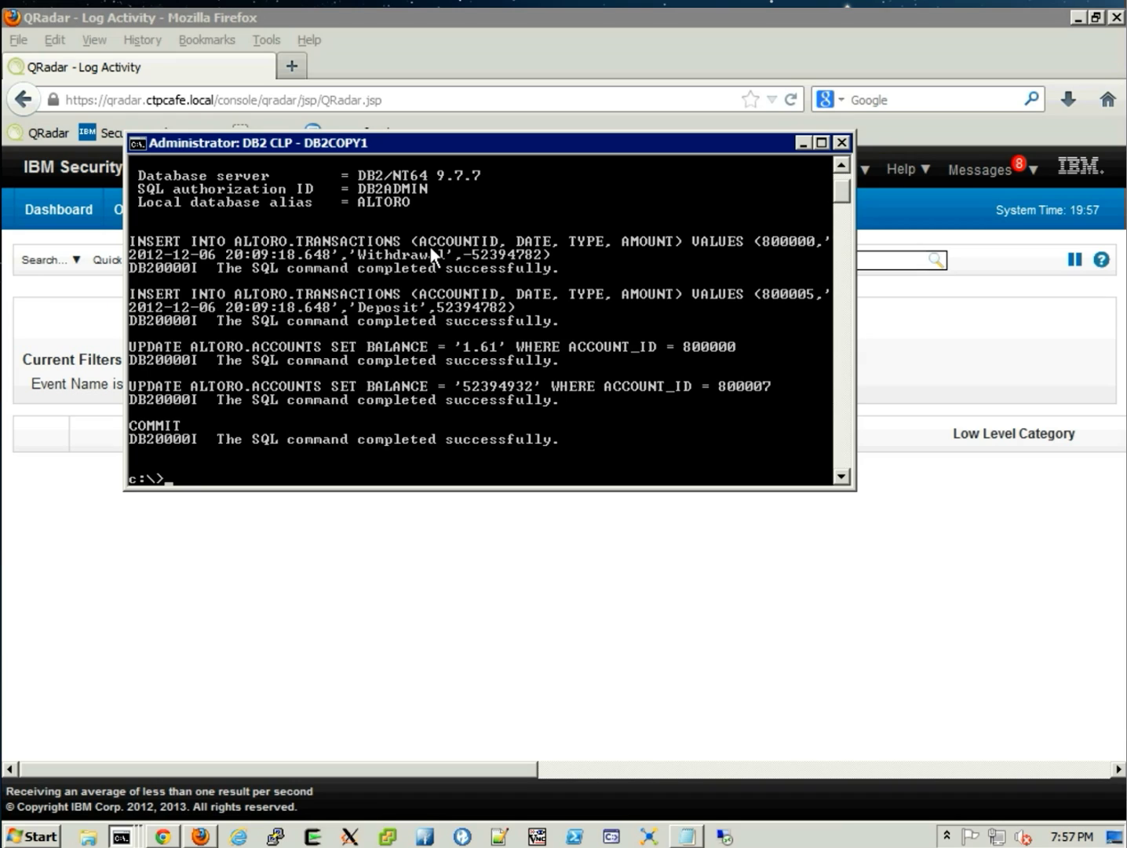
{"action": "mouse_move", "coordinate": [365, 199]}
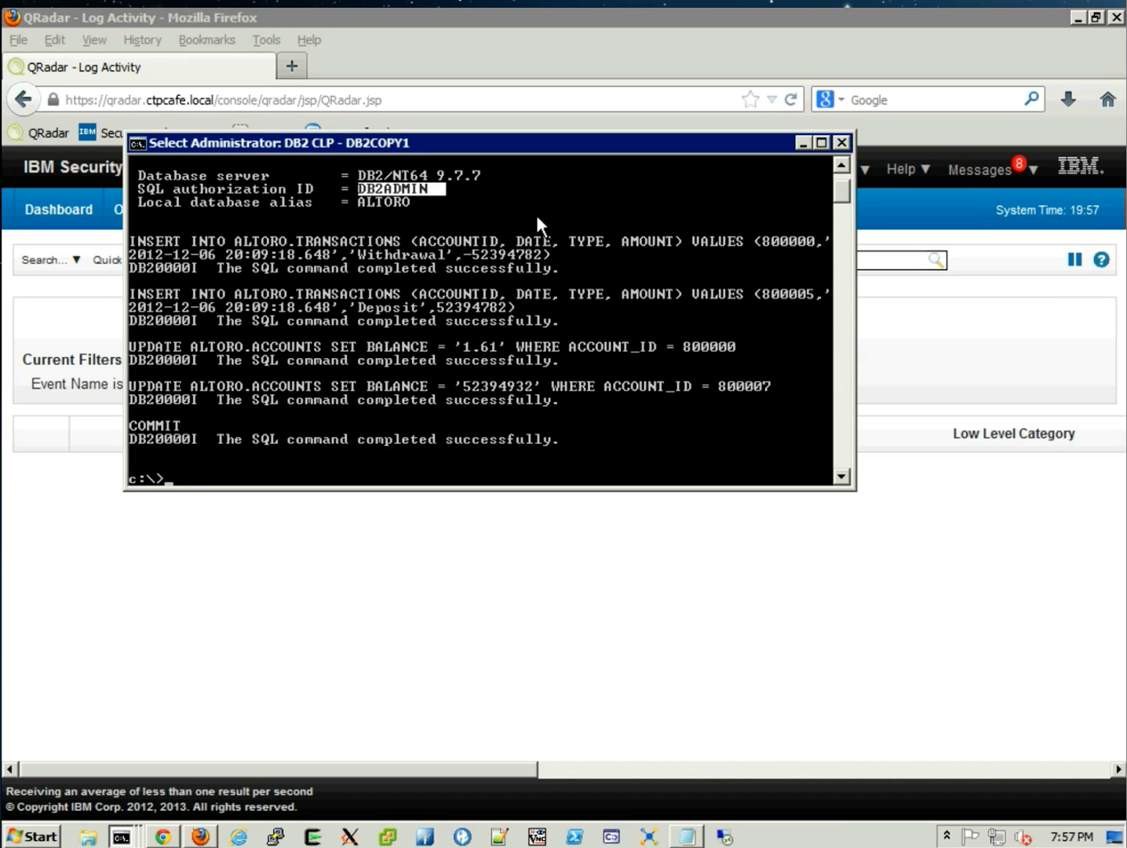
{"action": "mouse_move", "coordinate": [239, 520]}
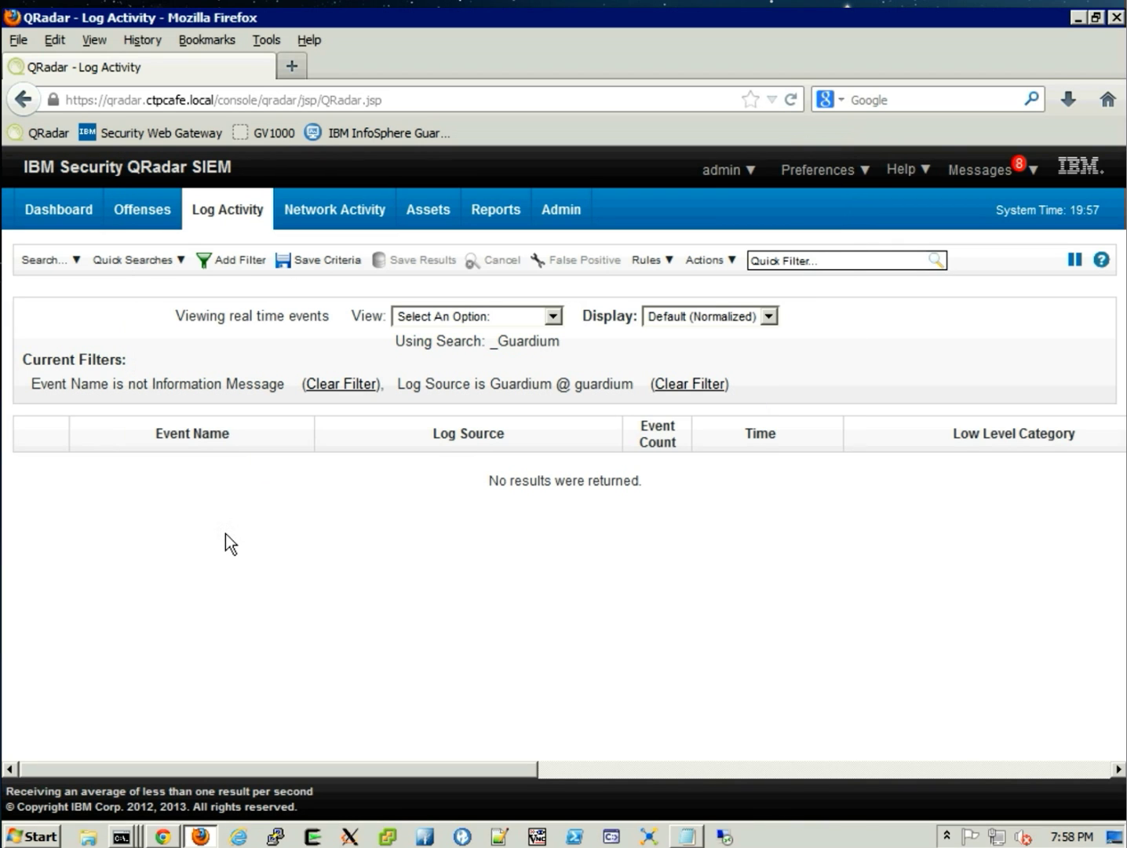
{"action": "mouse_move", "coordinate": [165, 822]}
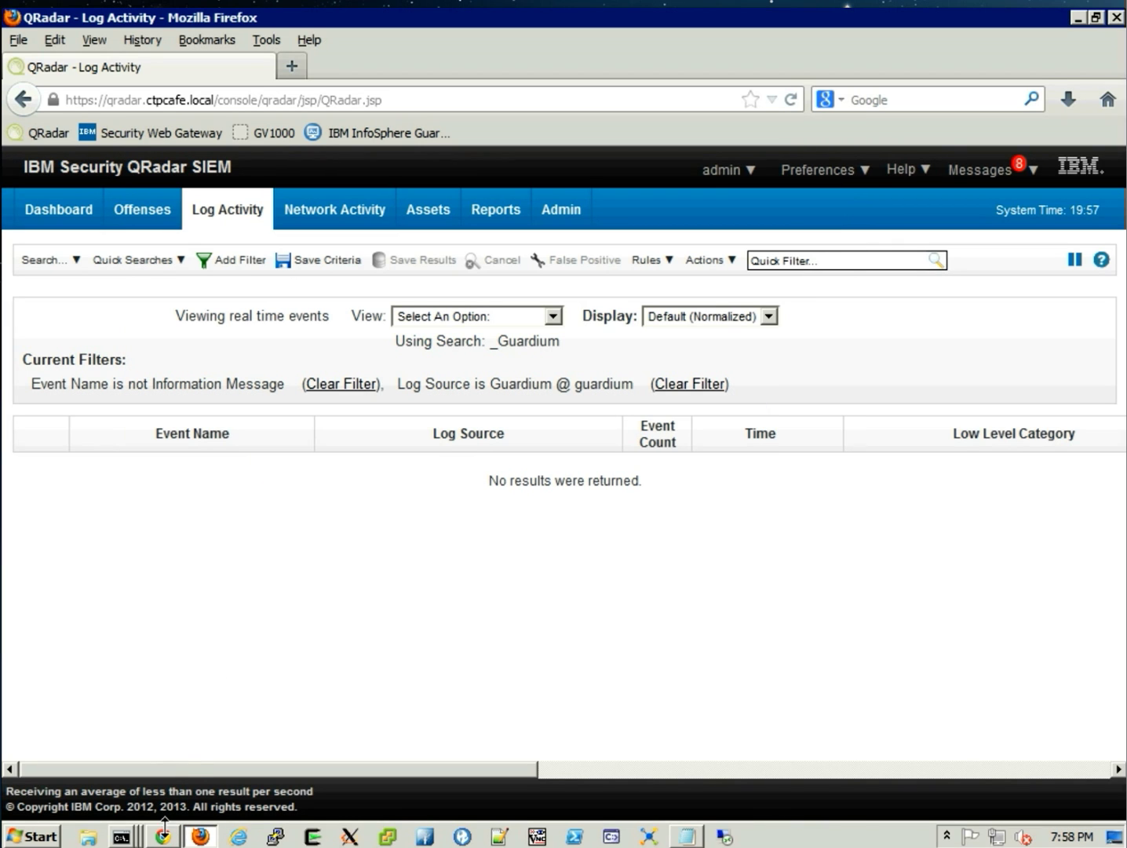
Reload the 800000 Corporate account in Altoro Mutual, now showing a $1.61 balance.
{"action": "left_click", "coordinate": [164, 834]}
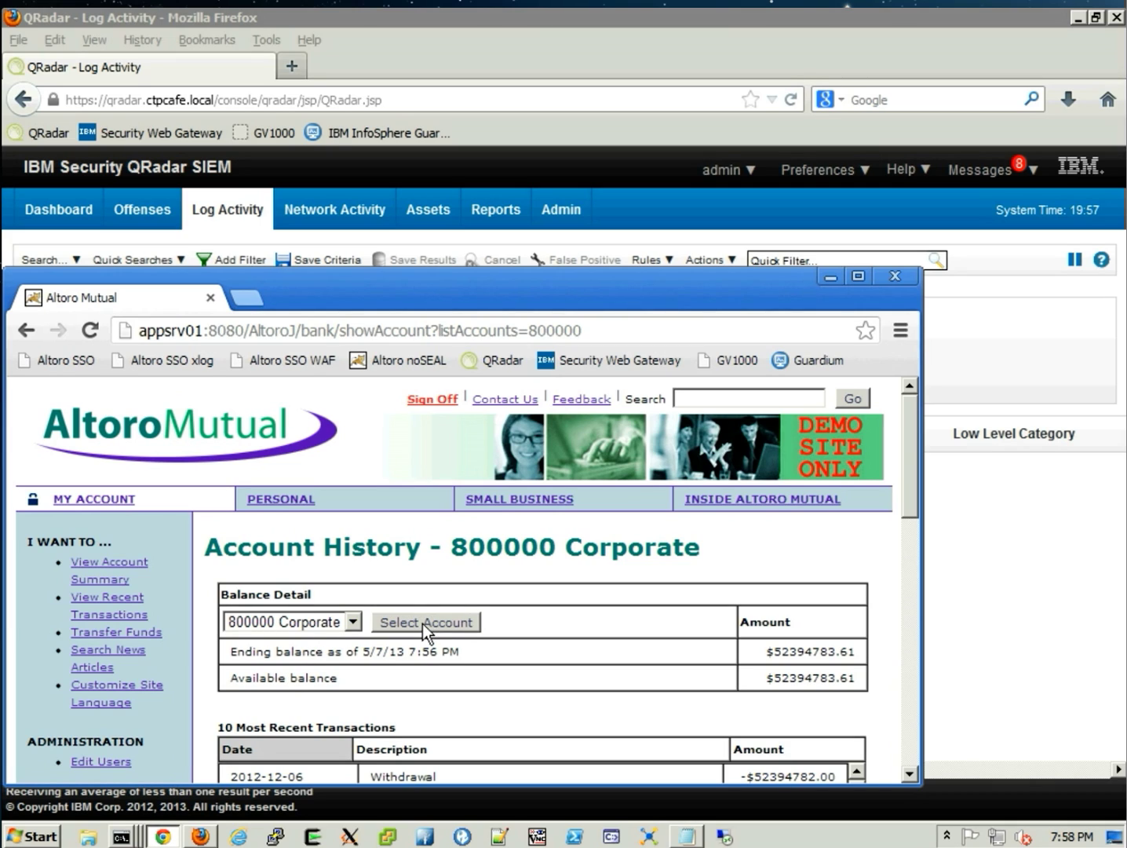
{"action": "left_click", "coordinate": [425, 622]}
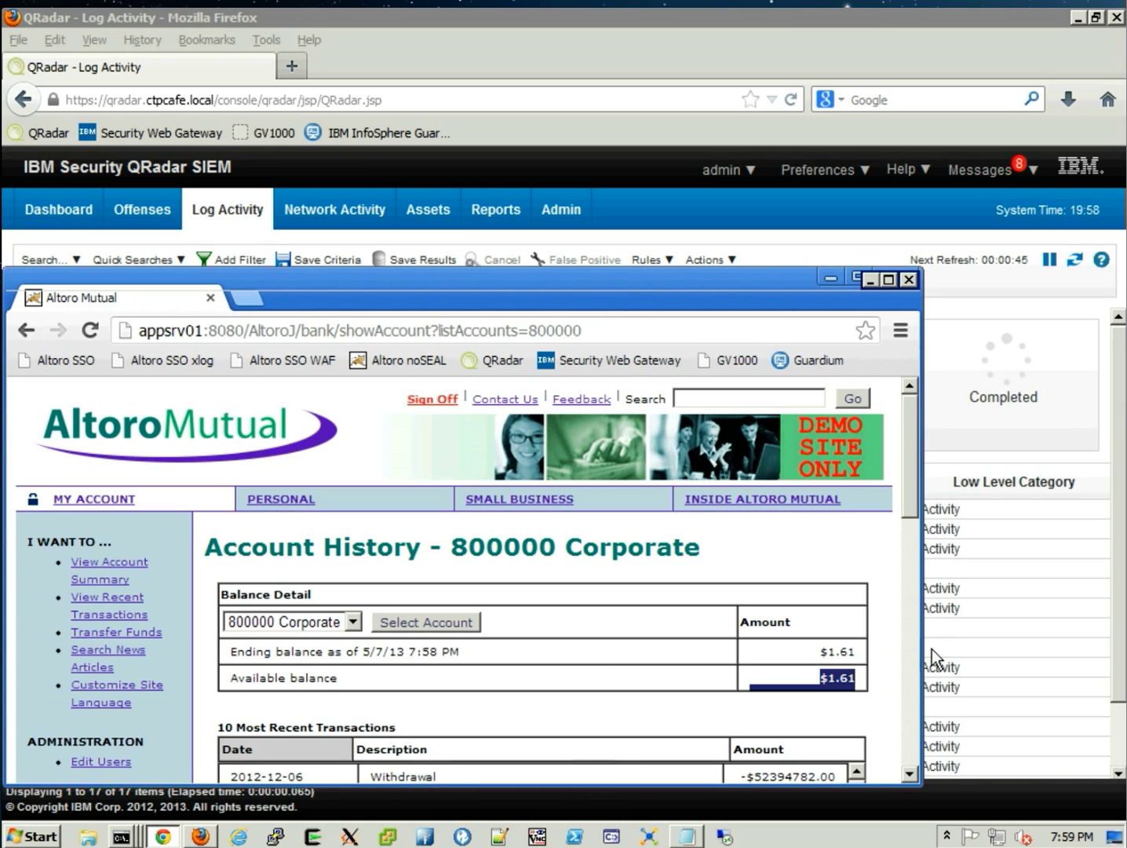
Open a DML Commands - Allow event and highlight its DB2ADMIN username.
{"action": "left_click", "coordinate": [908, 279]}
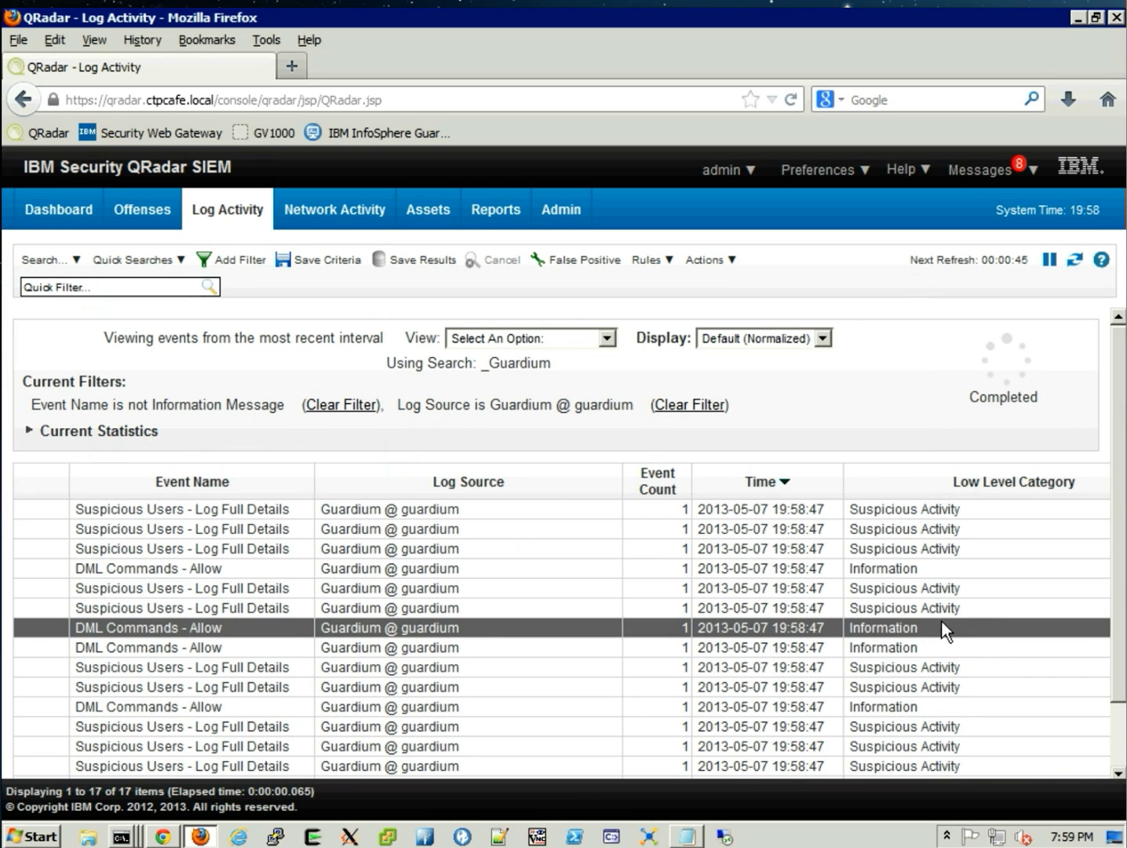
{"action": "mouse_move", "coordinate": [324, 635]}
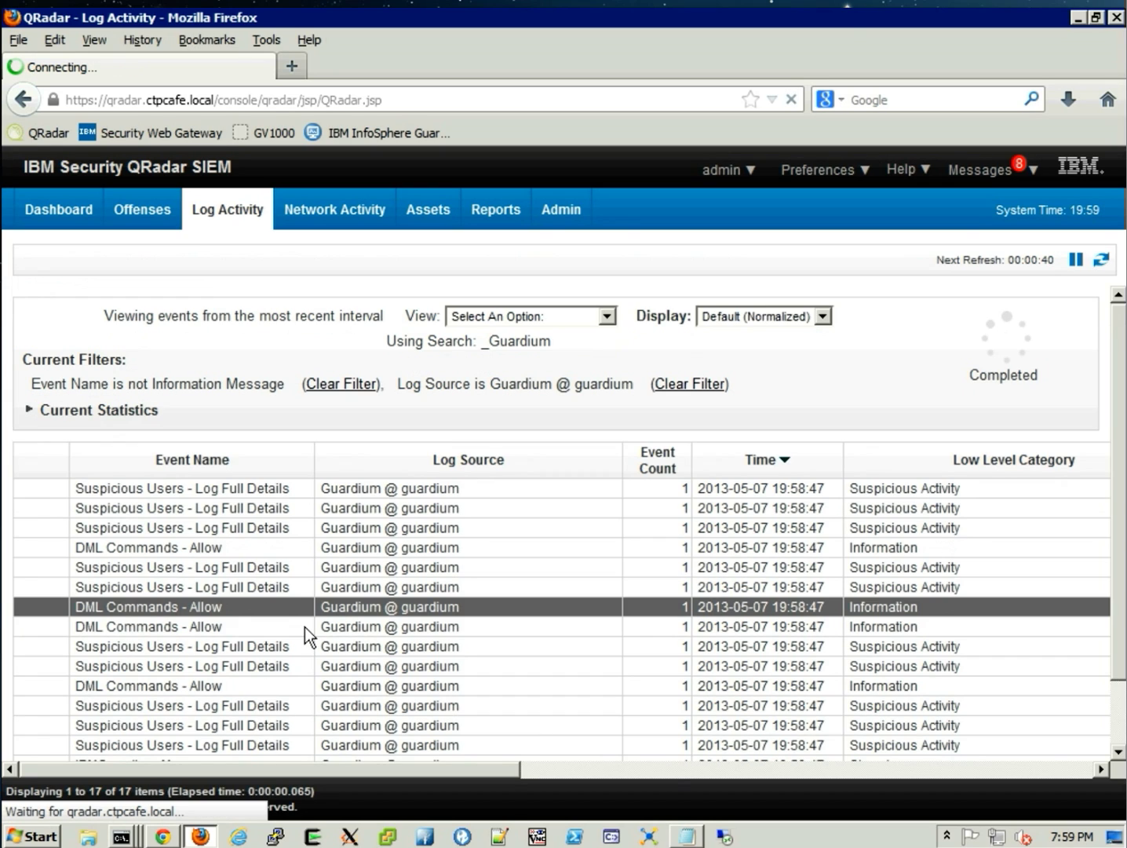
{"action": "double_click", "coordinate": [149, 606]}
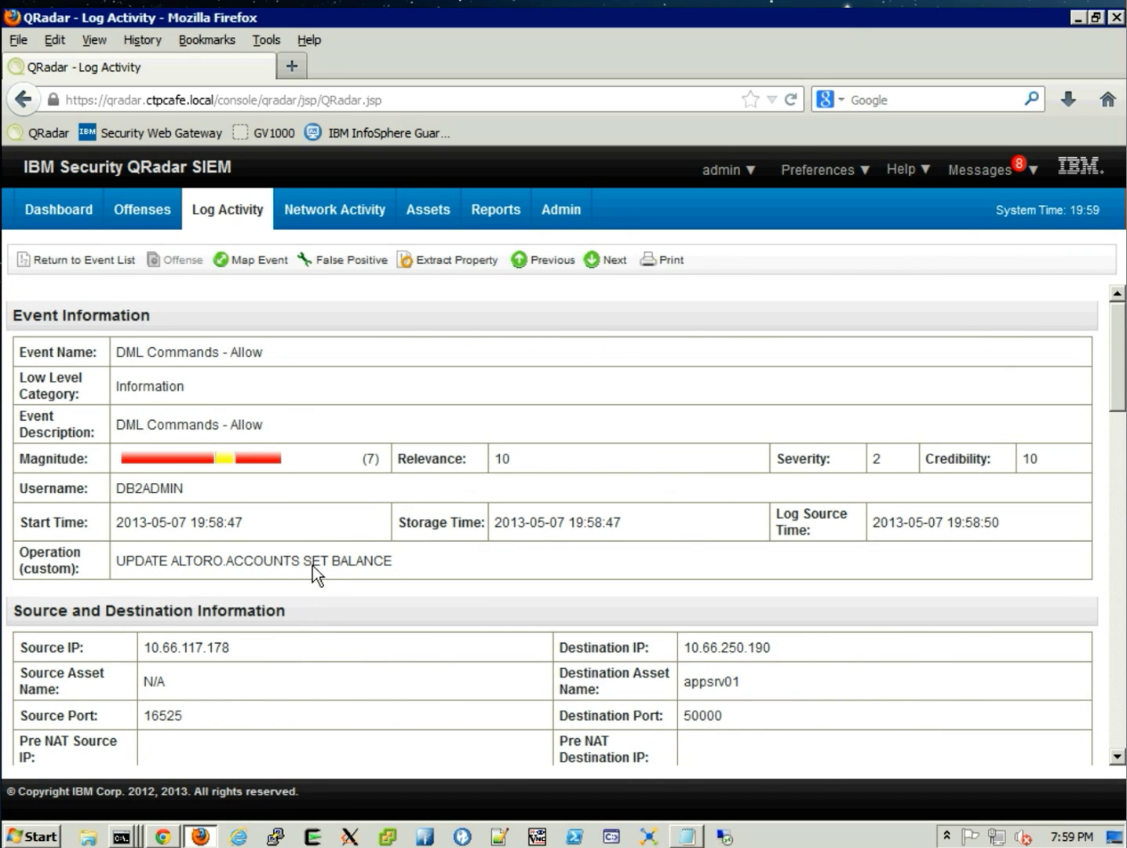
{"action": "mouse_move", "coordinate": [188, 506]}
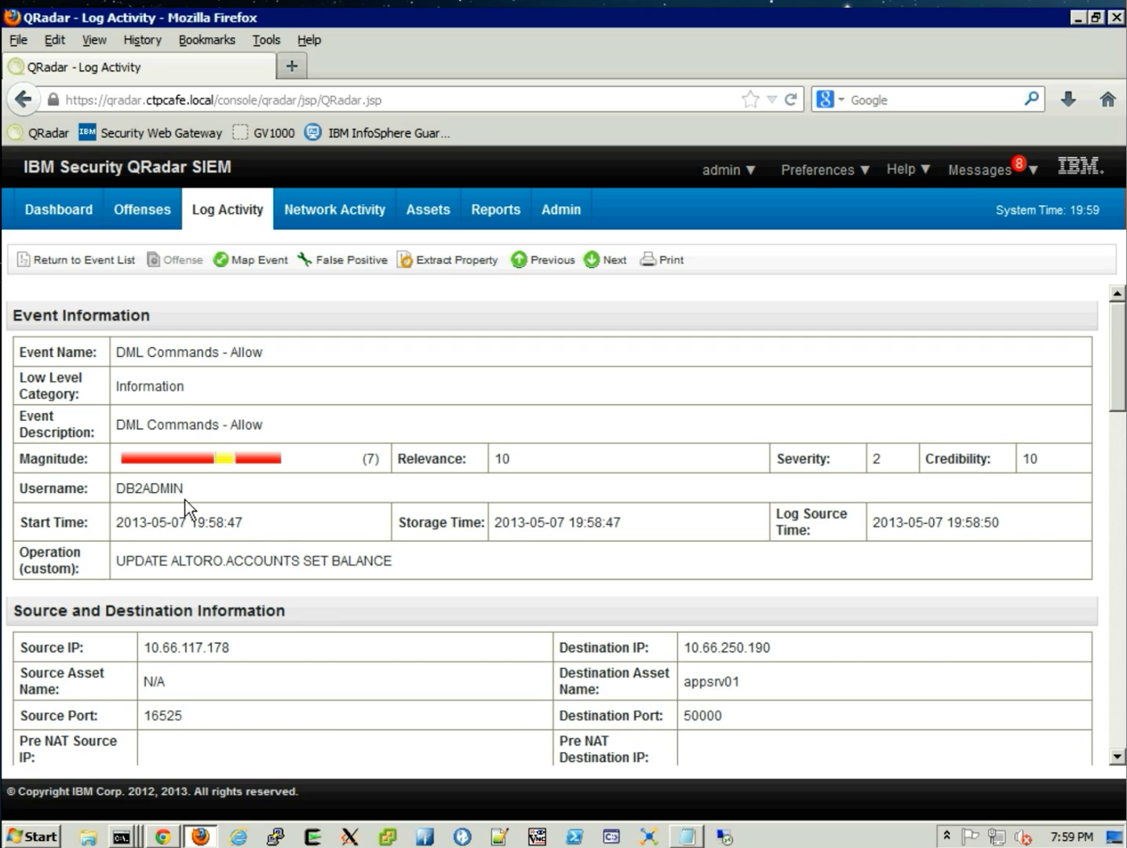
{"action": "double_click", "coordinate": [150, 488]}
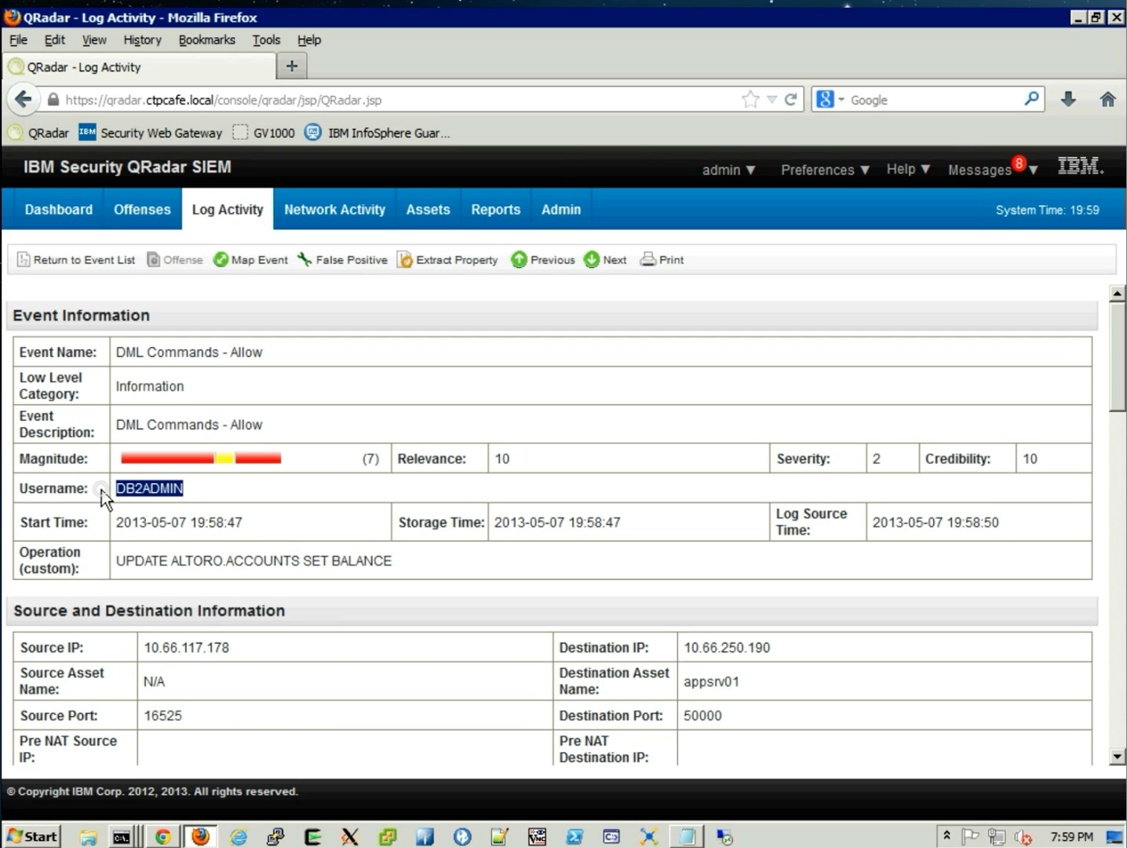
{"action": "mouse_move", "coordinate": [414, 584]}
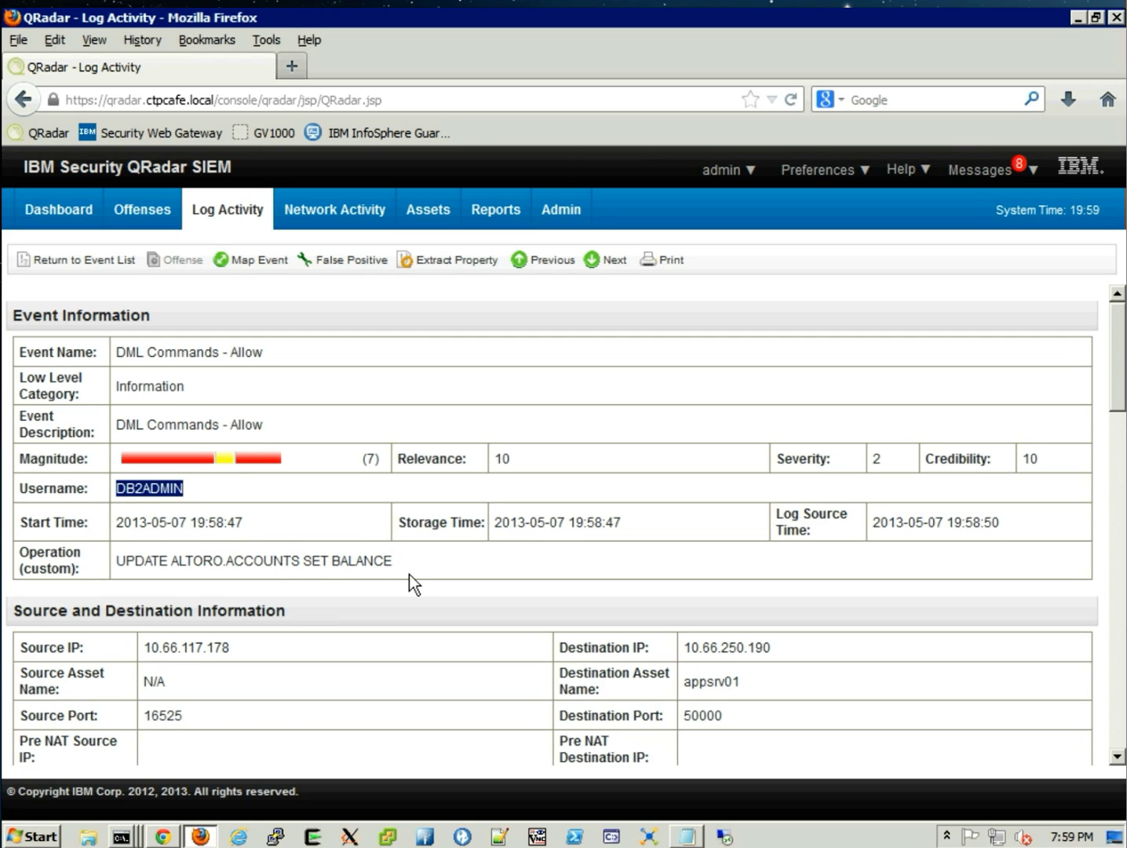